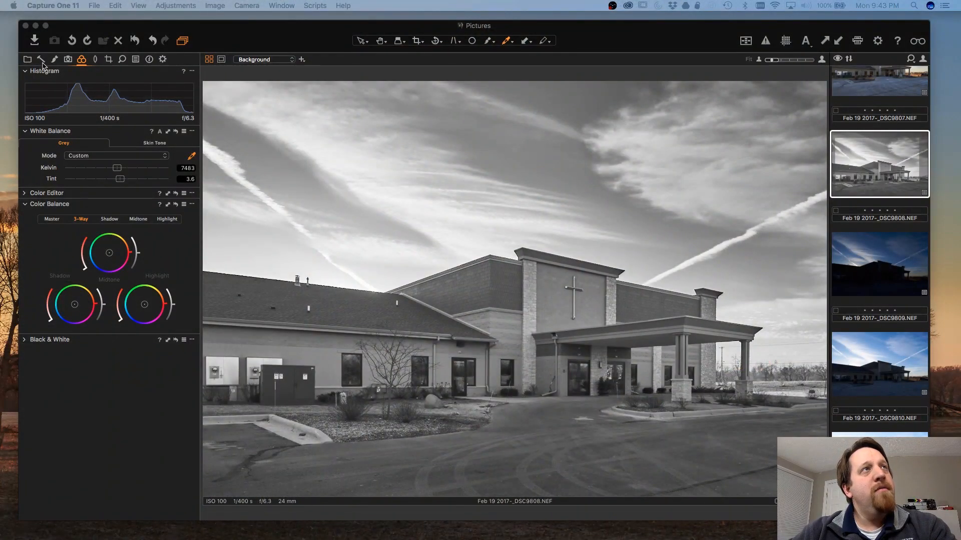
# - Tint the shadows in Black & White Split Tones toward cyan and raise saturation so the colour shows
pyautogui.click(40, 60)
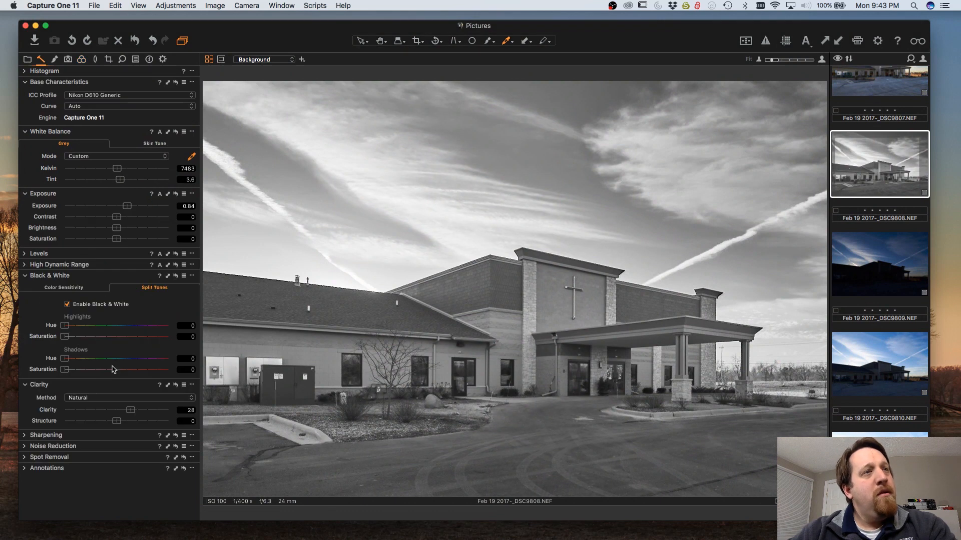
pyautogui.moveTo(64, 359); pyautogui.dragTo(103, 358)
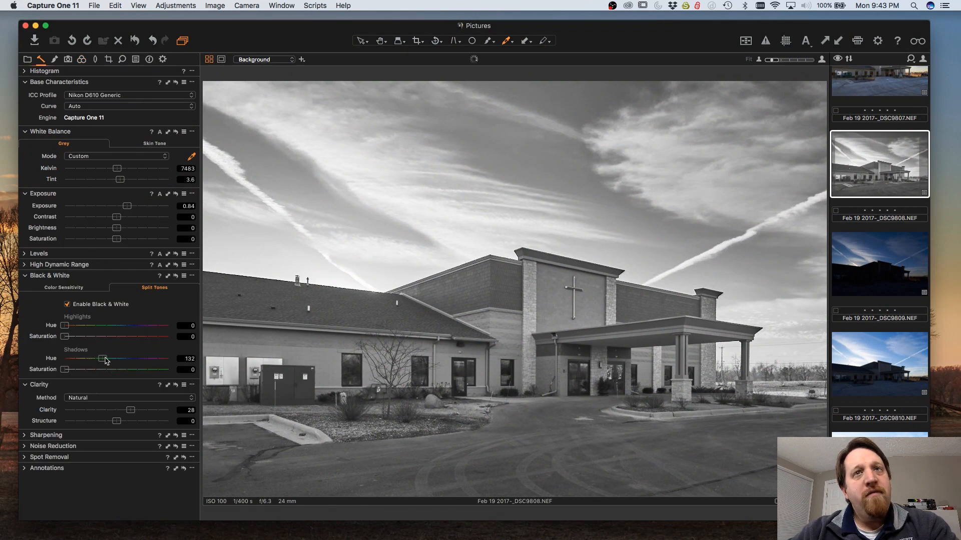
pyautogui.moveTo(104, 360); pyautogui.dragTo(86, 361)
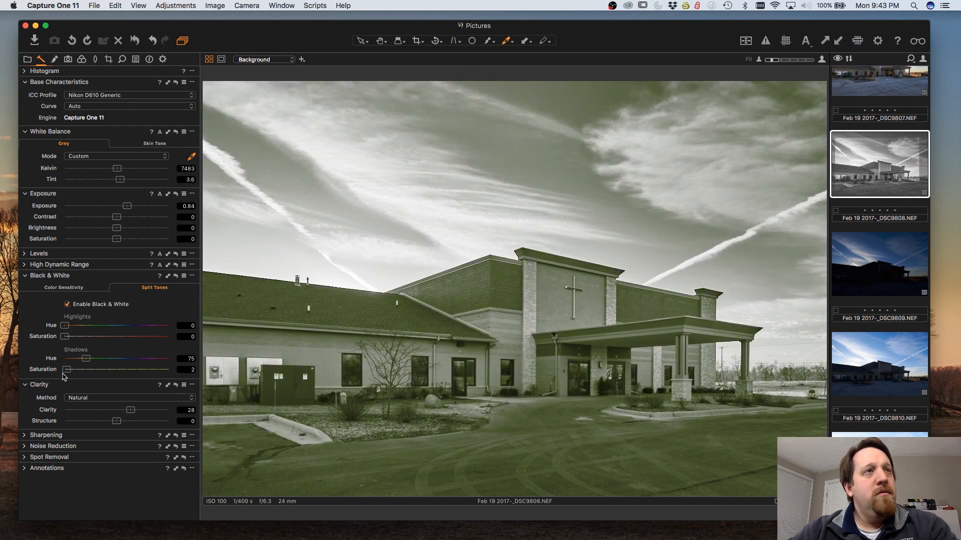
pyautogui.moveTo(67, 358); pyautogui.dragTo(121, 358)
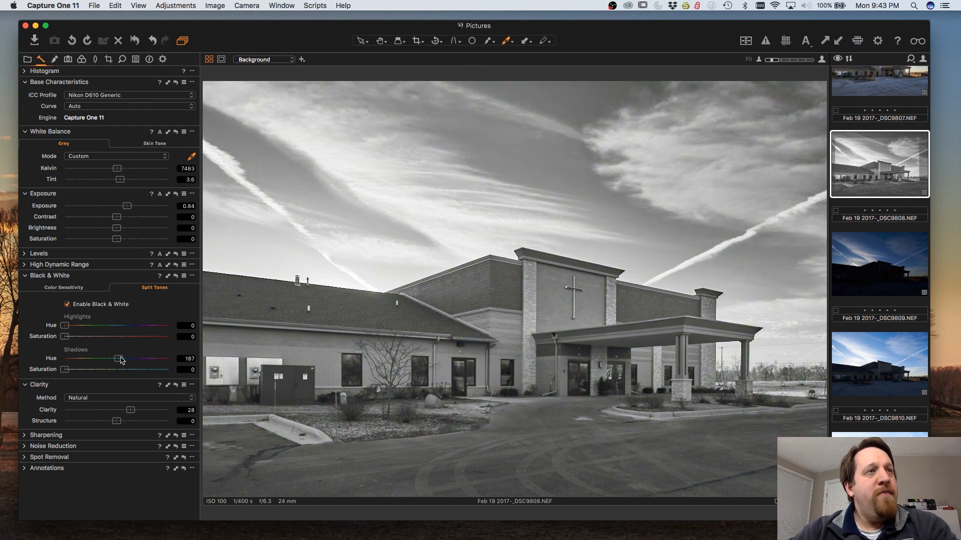
pyautogui.moveTo(64, 369); pyautogui.dragTo(103, 372)
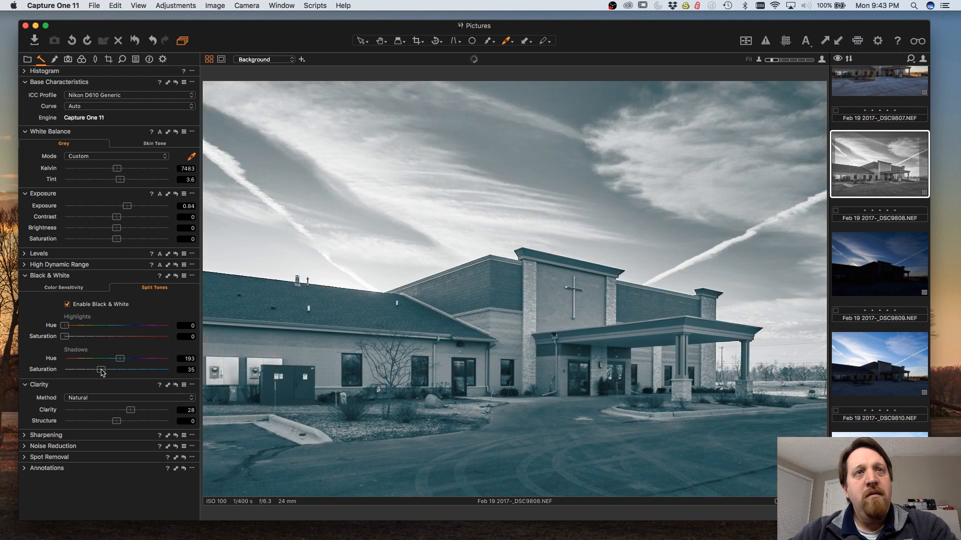
# - Push the shadow tint to a deeper blue, then swing it to reddish-brown at saturation 35
pyautogui.moveTo(114, 358); pyautogui.dragTo(126, 358)
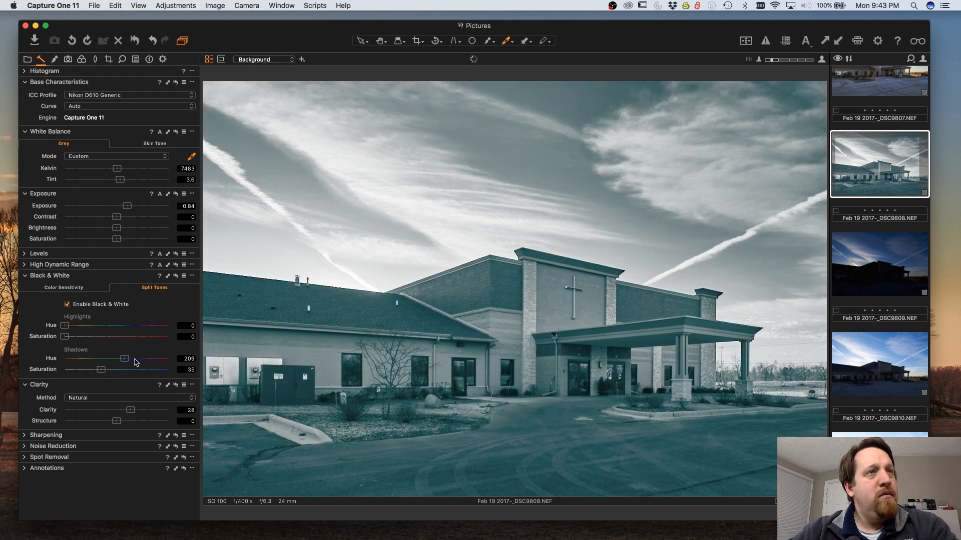
pyautogui.moveTo(126, 358); pyautogui.dragTo(135, 359)
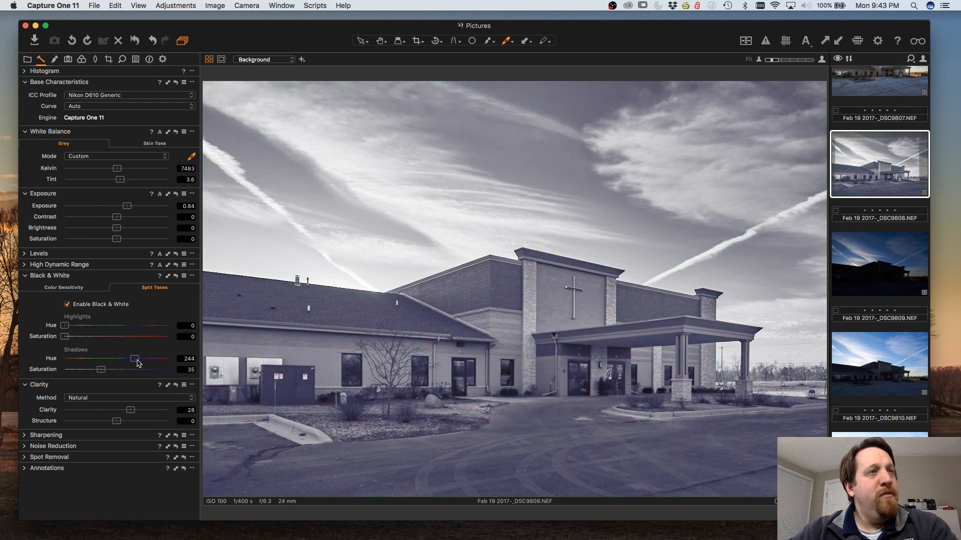
pyautogui.moveTo(135, 358); pyautogui.dragTo(64, 358)
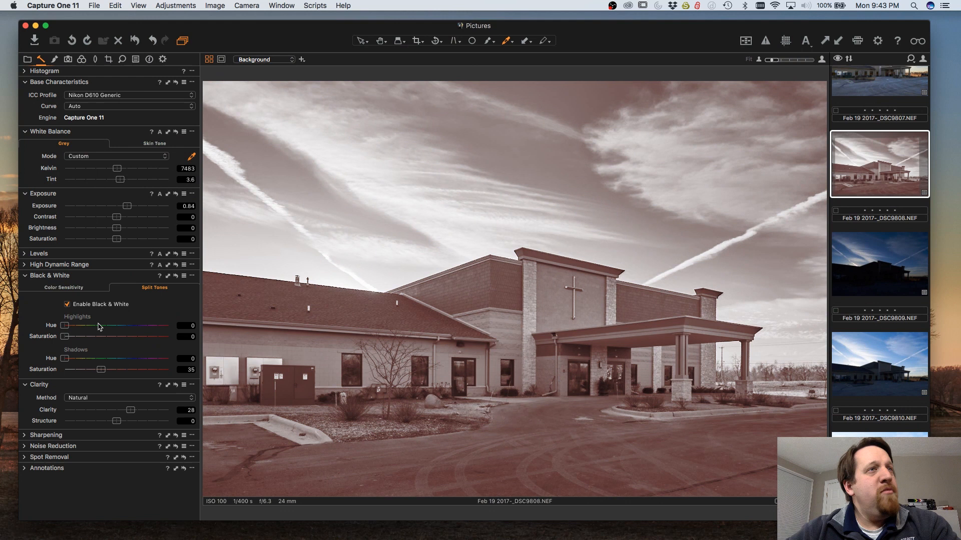
pyautogui.moveTo(109, 323)
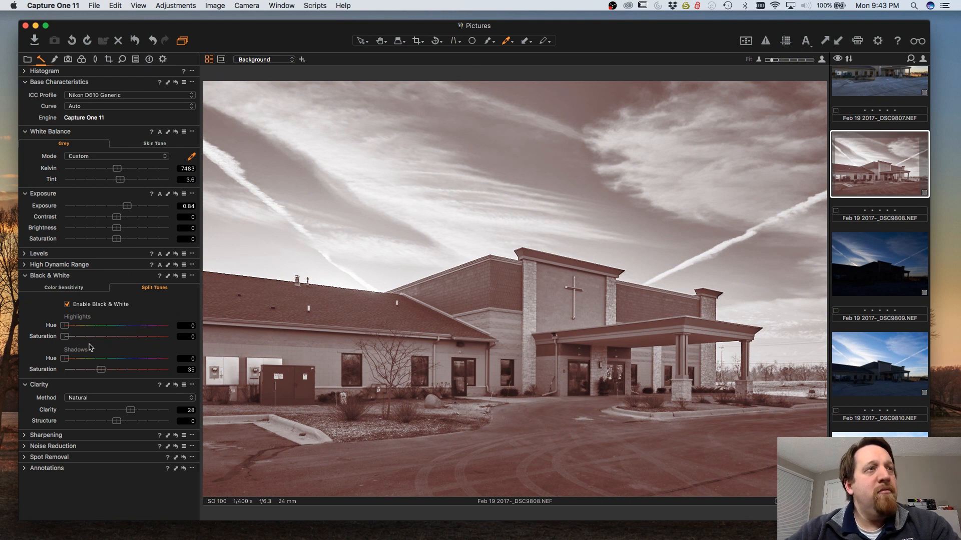
pyautogui.moveTo(154, 337)
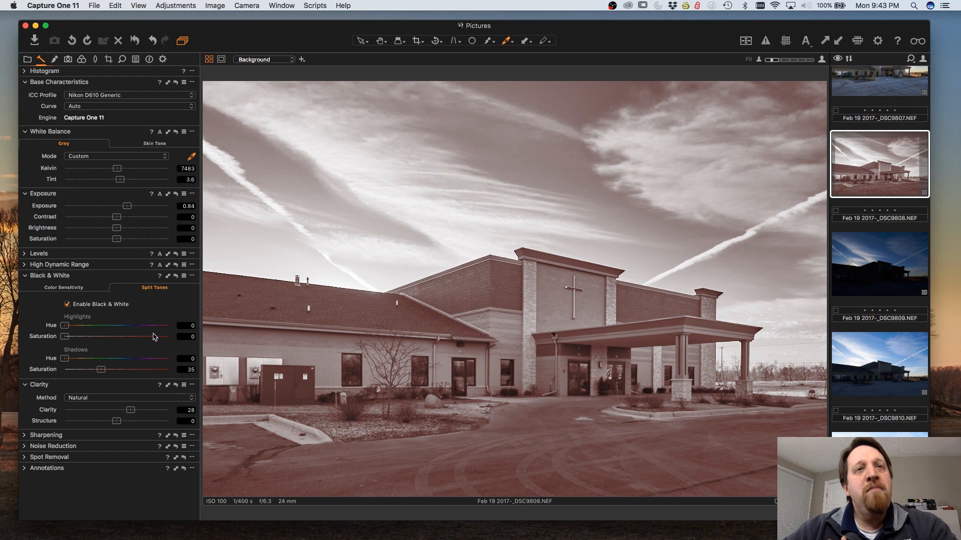
pyautogui.moveTo(112, 329)
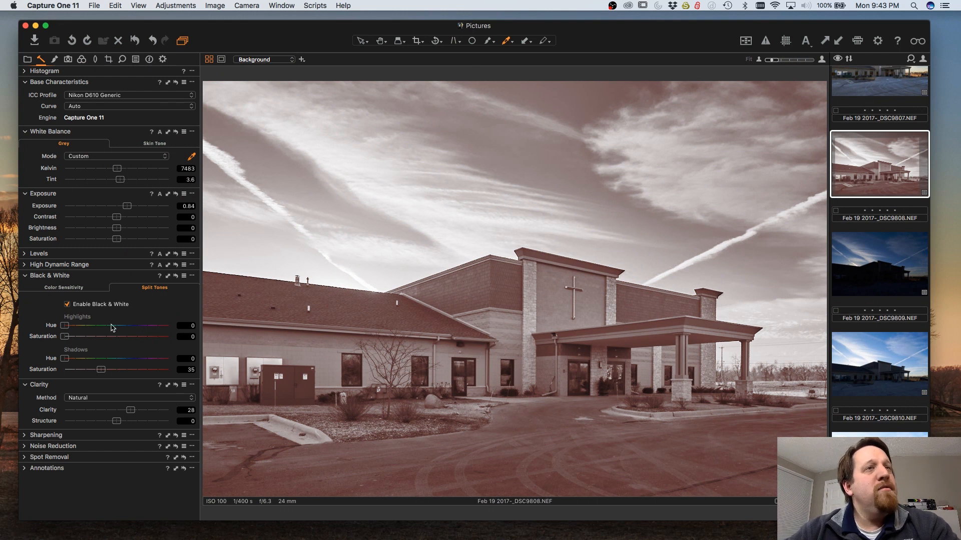
pyautogui.moveTo(103, 372)
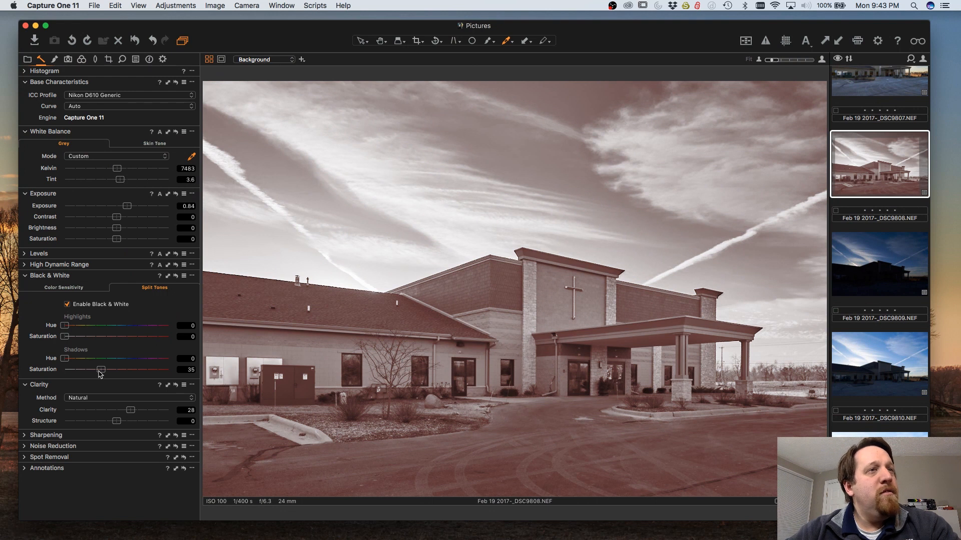
# - Bring the Shadows saturation back to 0 so the photo is neutral black and white
pyautogui.moveTo(101, 369); pyautogui.dragTo(64, 369)
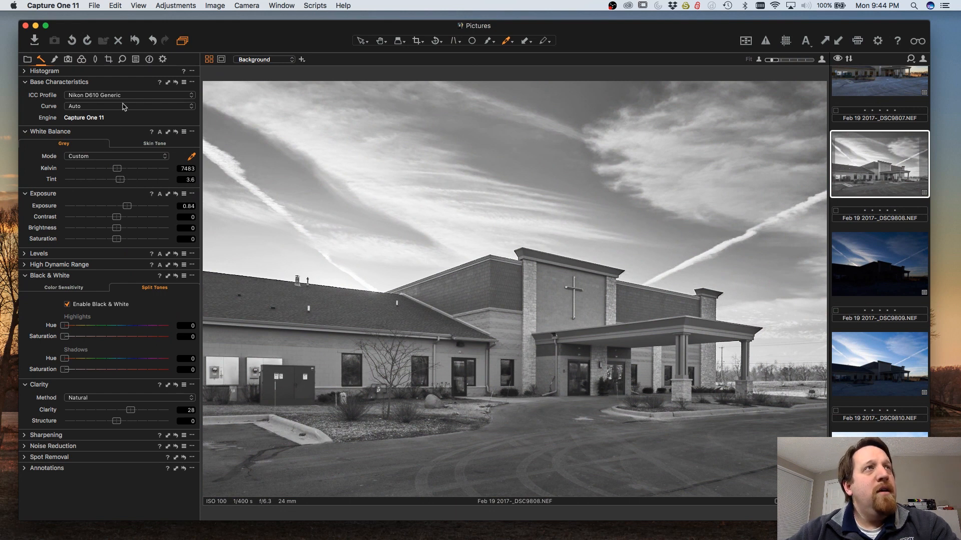
pyautogui.moveTo(107, 118)
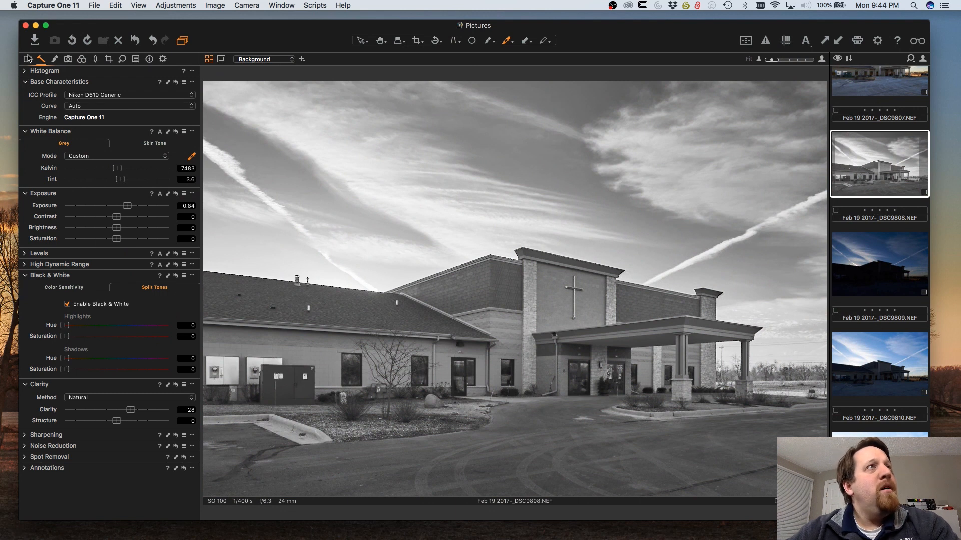
pyautogui.moveTo(28, 84)
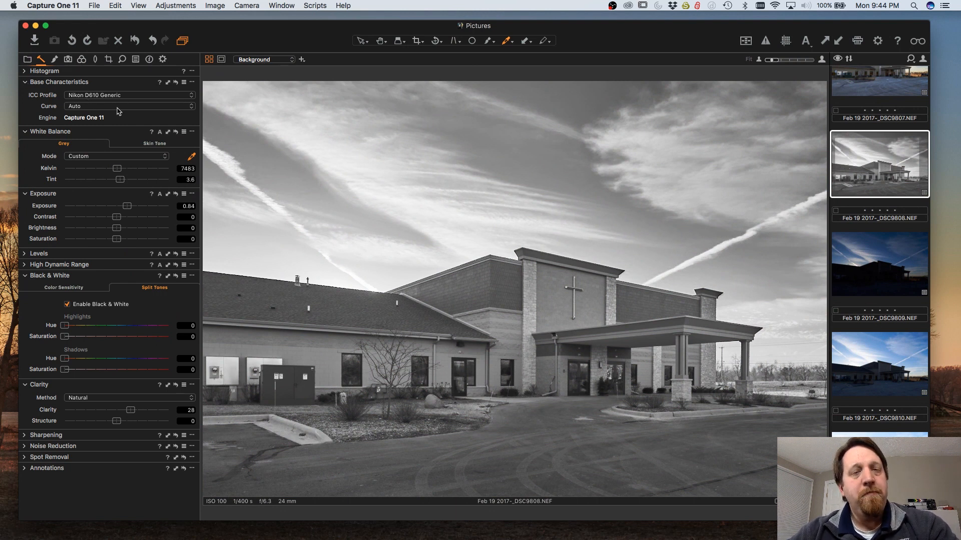
pyautogui.moveTo(57, 63)
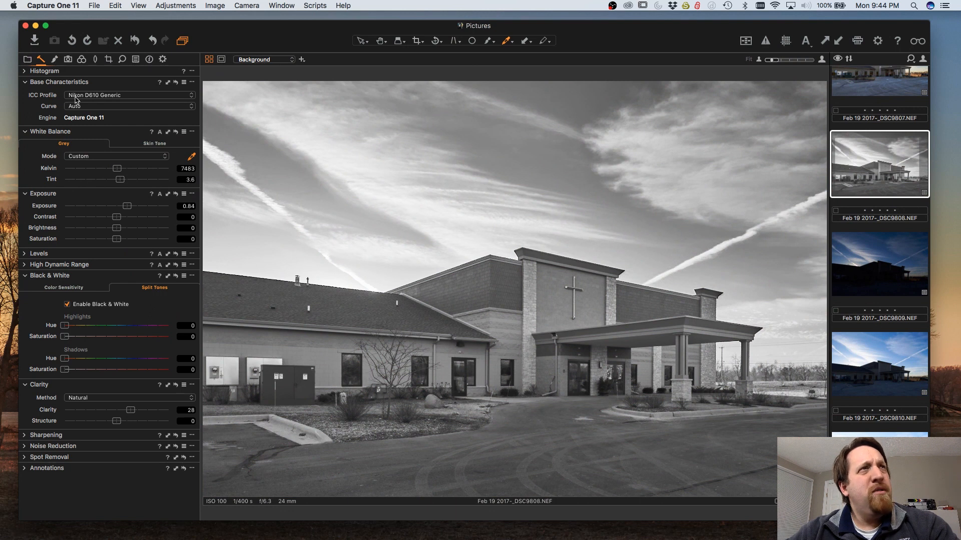
pyautogui.rightClick(92, 478)
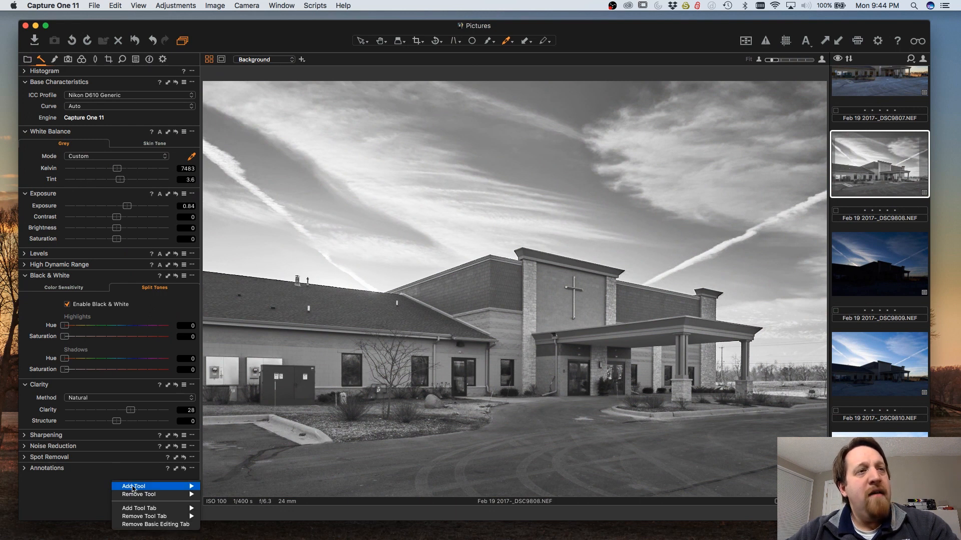
pyautogui.moveTo(133, 486)
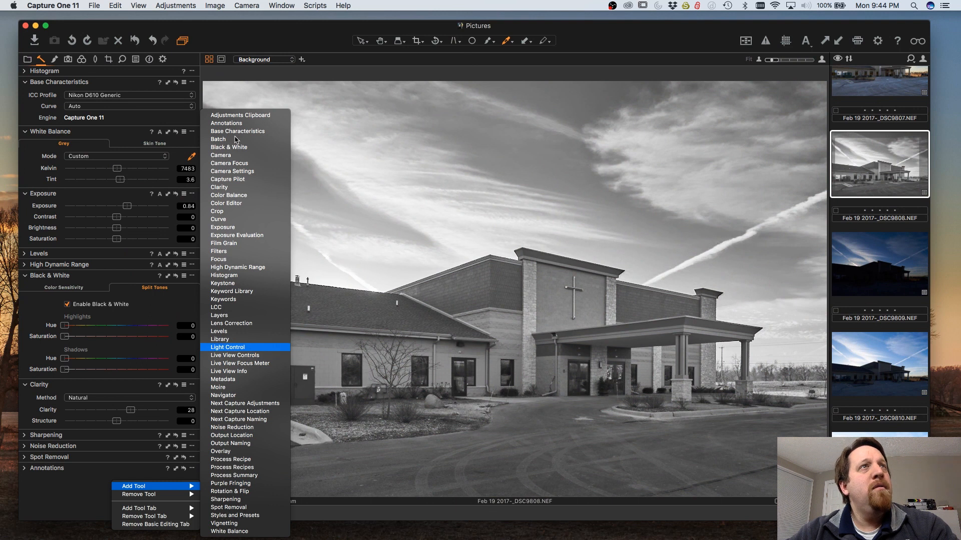
pyautogui.moveTo(239, 131)
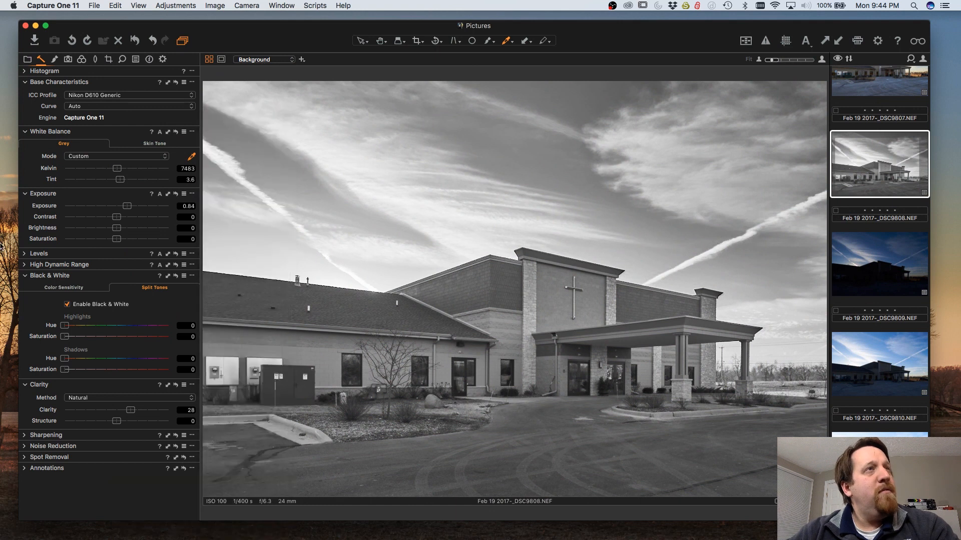
pyautogui.moveTo(81, 60)
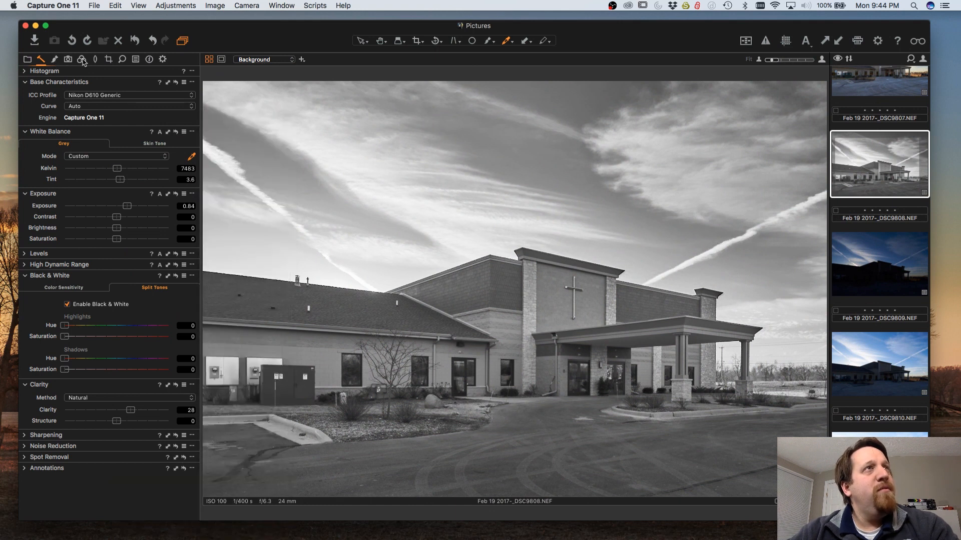
# - In Color Balance 3-Way, settle the shadow wheel slightly cool and warm the highlights toward sepia
pyautogui.click(81, 59)
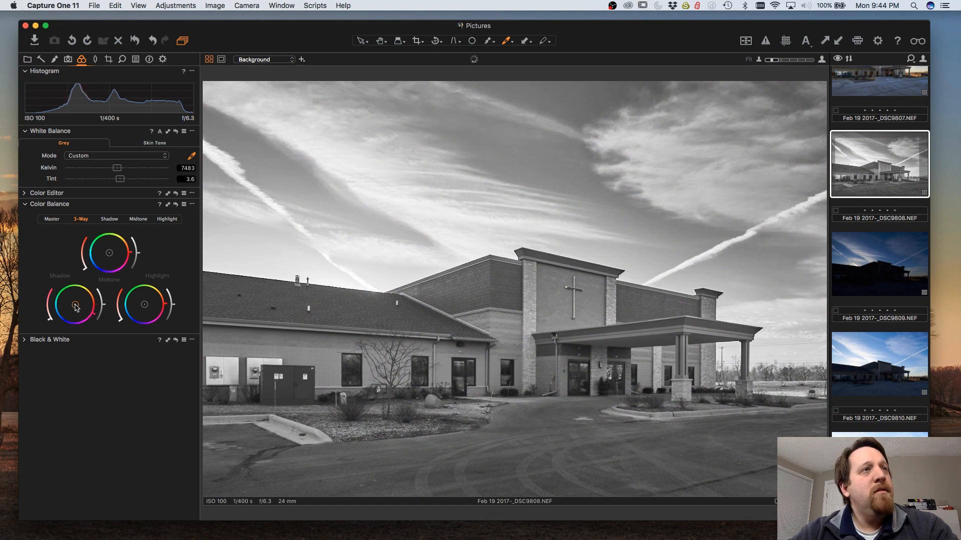
pyautogui.moveTo(72, 304); pyautogui.dragTo(80, 315)
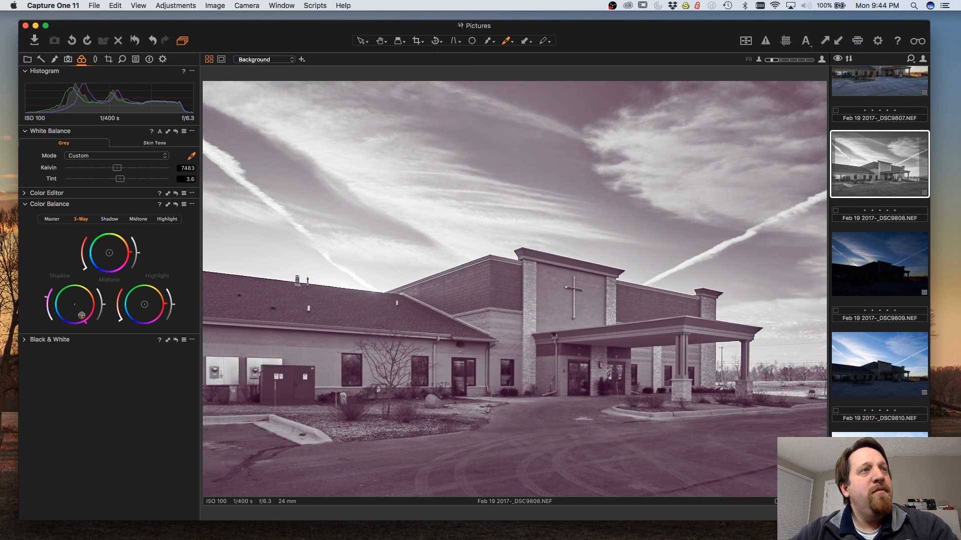
pyautogui.moveTo(81, 315); pyautogui.dragTo(78, 312)
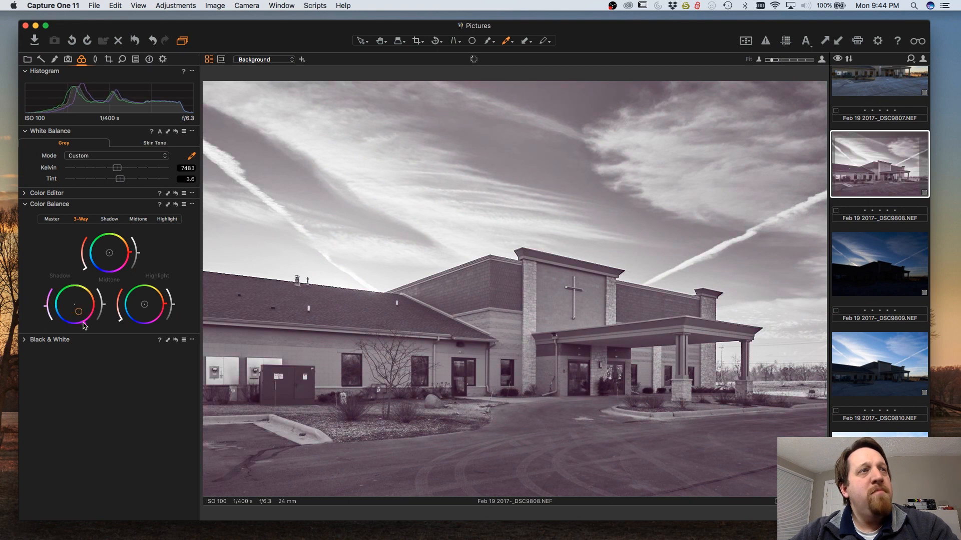
pyautogui.moveTo(78, 311); pyautogui.dragTo(81, 301)
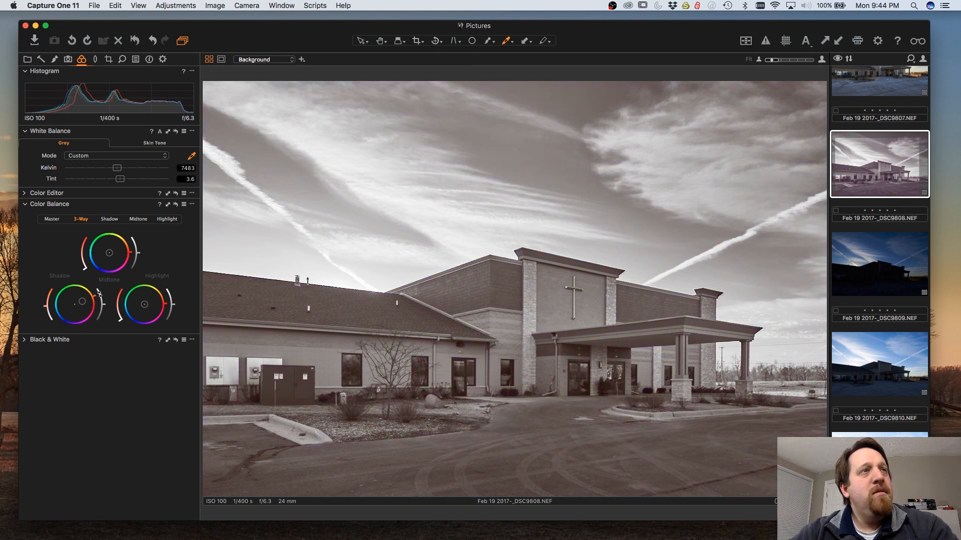
pyautogui.moveTo(73, 304); pyautogui.dragTo(80, 297)
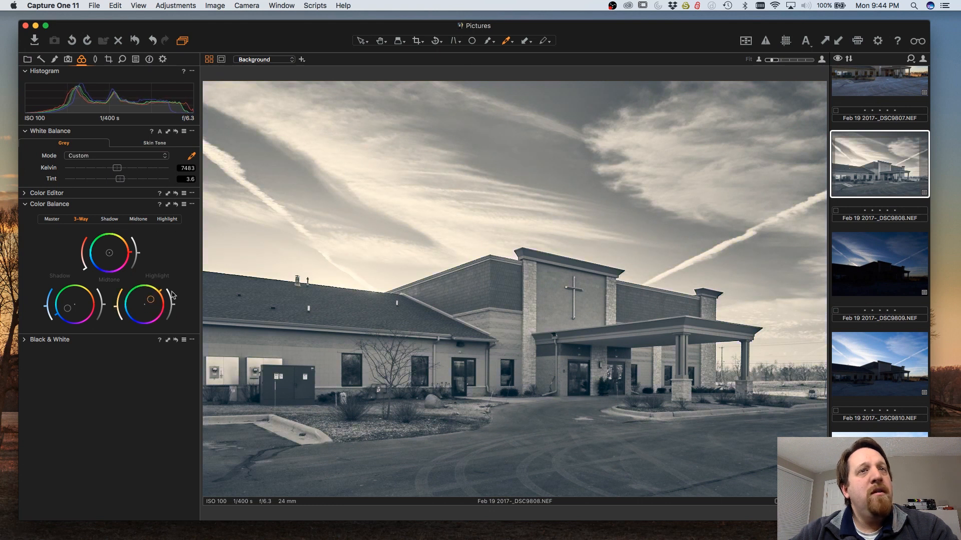
pyautogui.moveTo(108, 251)
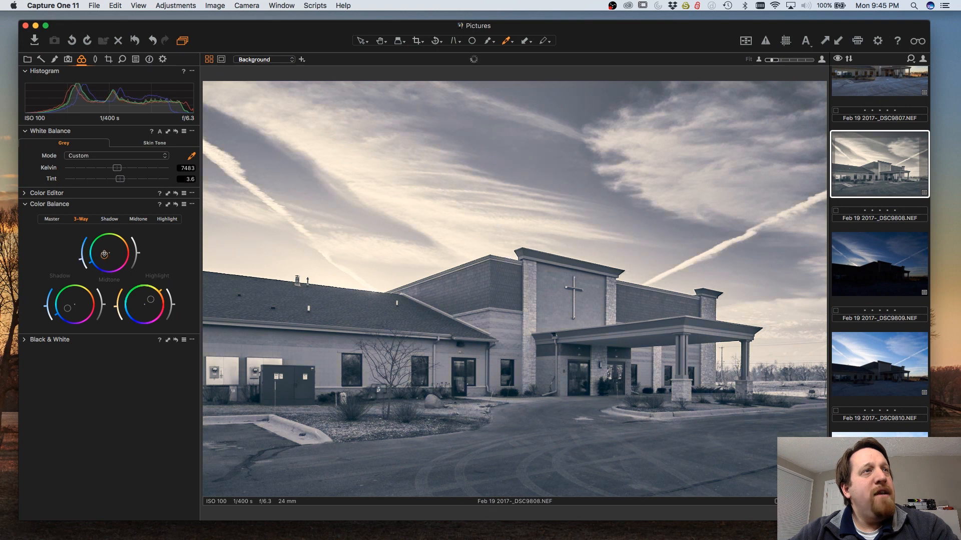
# - Test yellow and blue-violet on the Midtone wheel, then settle slightly toward orange for a sepia cast
pyautogui.moveTo(104, 253); pyautogui.dragTo(122, 245)
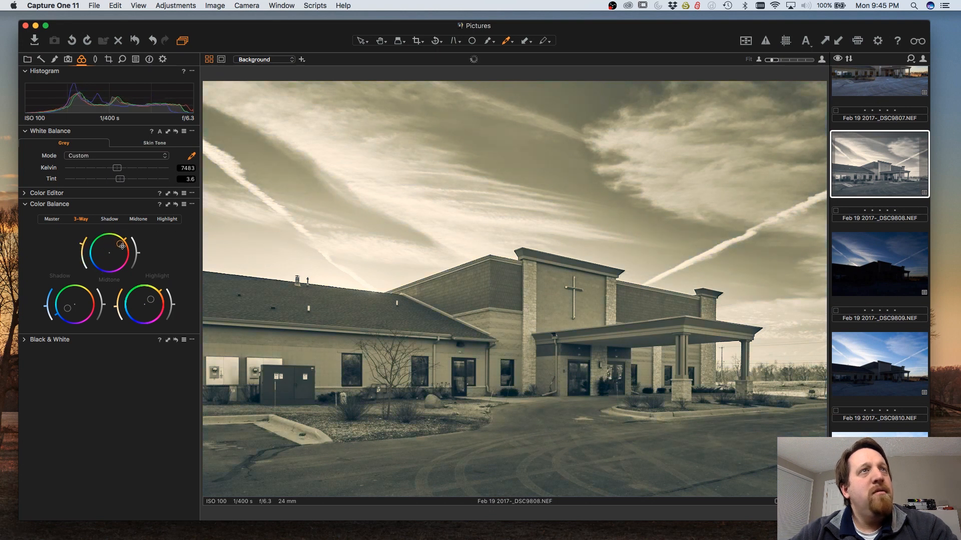
pyautogui.moveTo(122, 245); pyautogui.dragTo(109, 254)
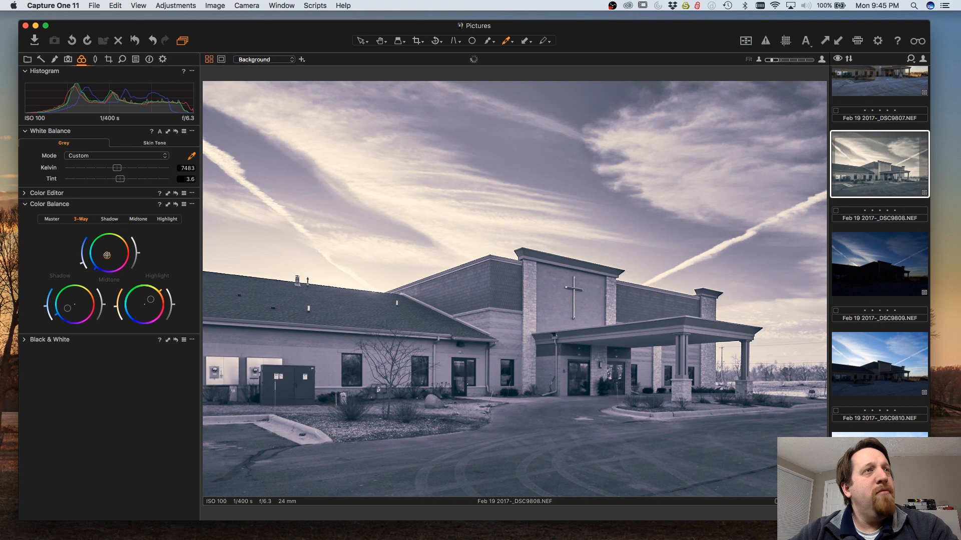
pyautogui.moveTo(109, 257); pyautogui.dragTo(109, 255)
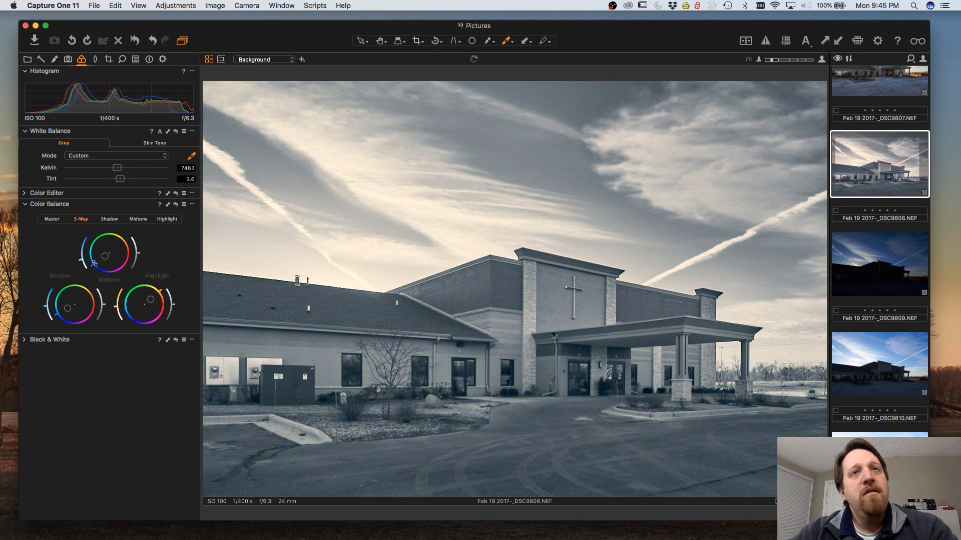
pyautogui.moveTo(95, 260); pyautogui.dragTo(111, 251)
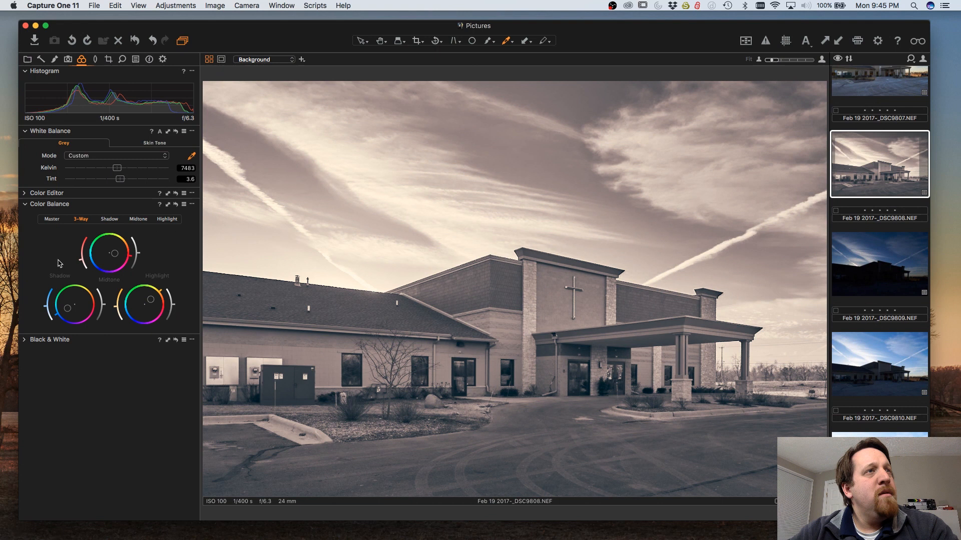
pyautogui.moveTo(117, 255)
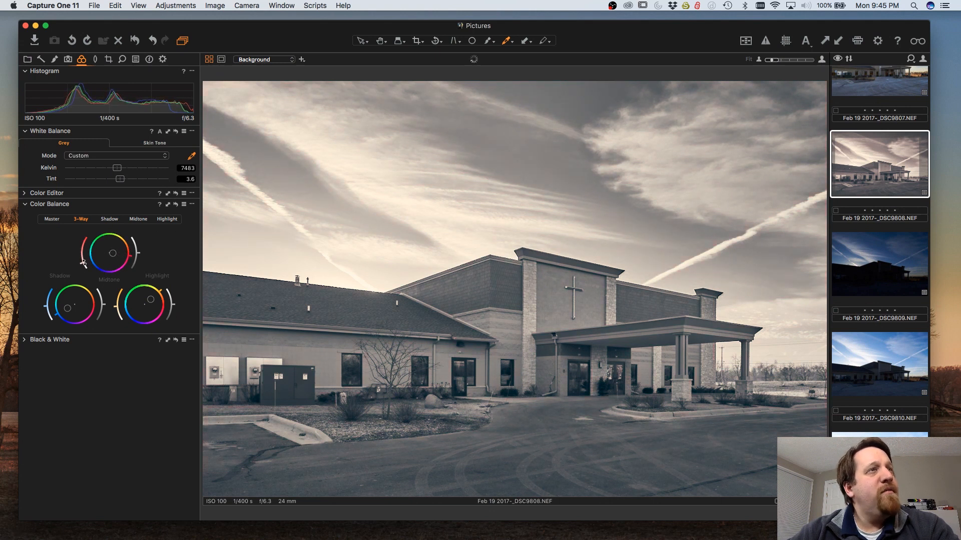
pyautogui.moveTo(83, 263); pyautogui.dragTo(113, 252)
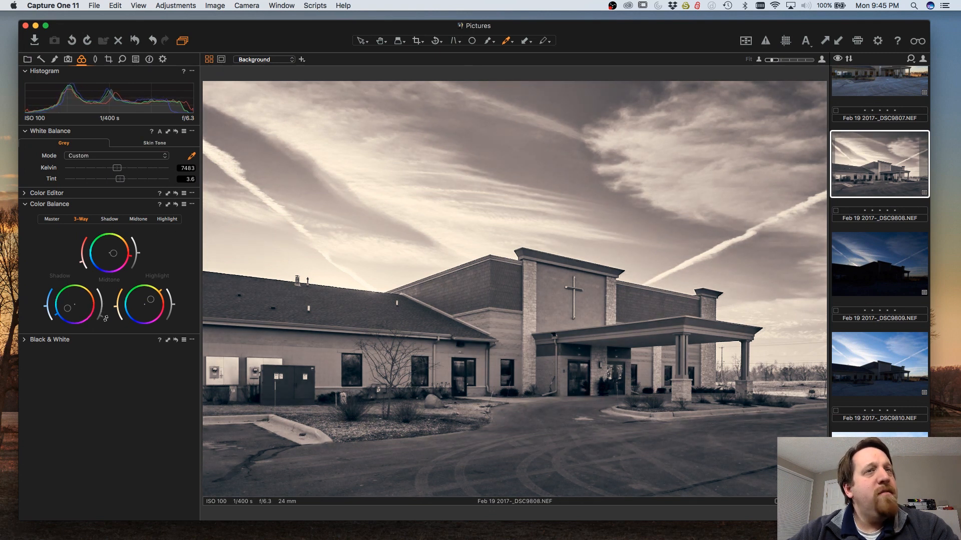
pyautogui.moveTo(101, 234)
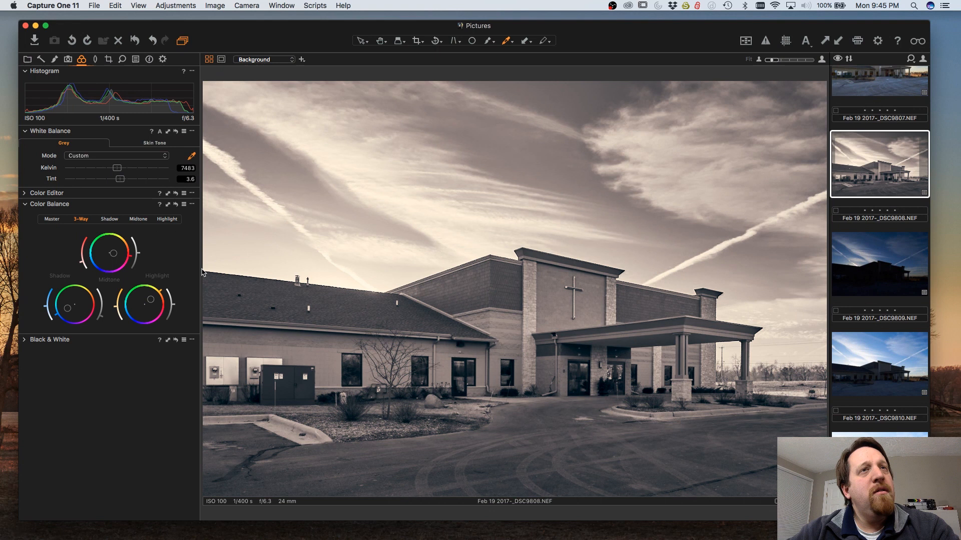
pyautogui.moveTo(499, 286)
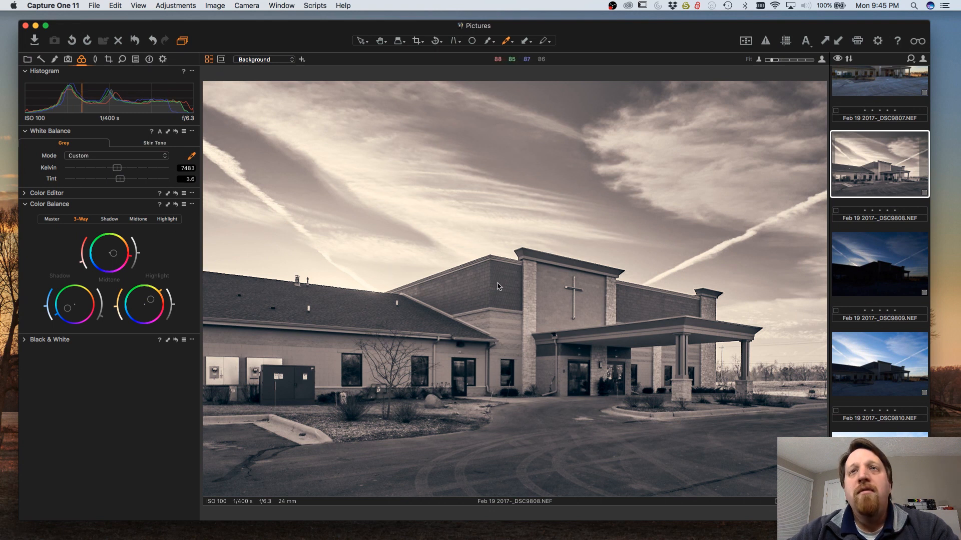
pyautogui.moveTo(585, 322)
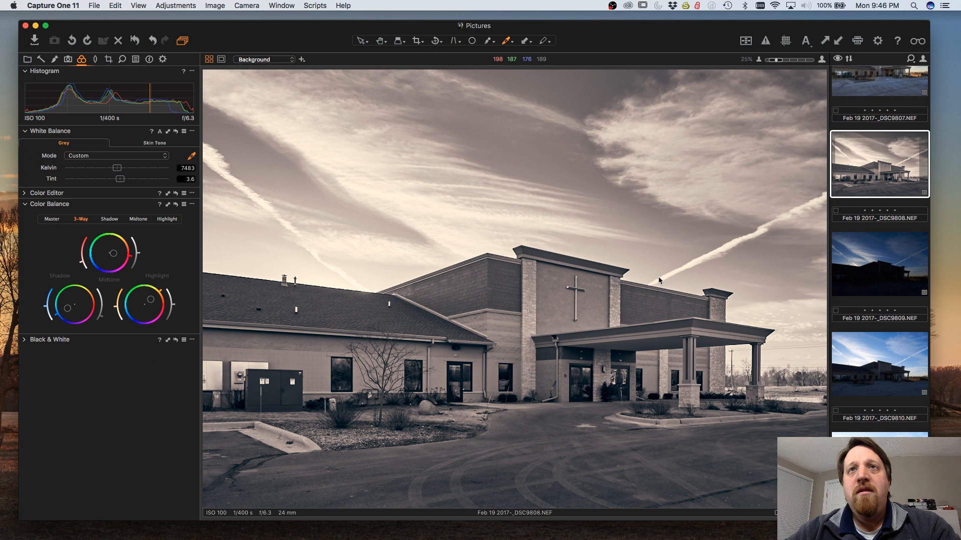
pyautogui.moveTo(739, 295)
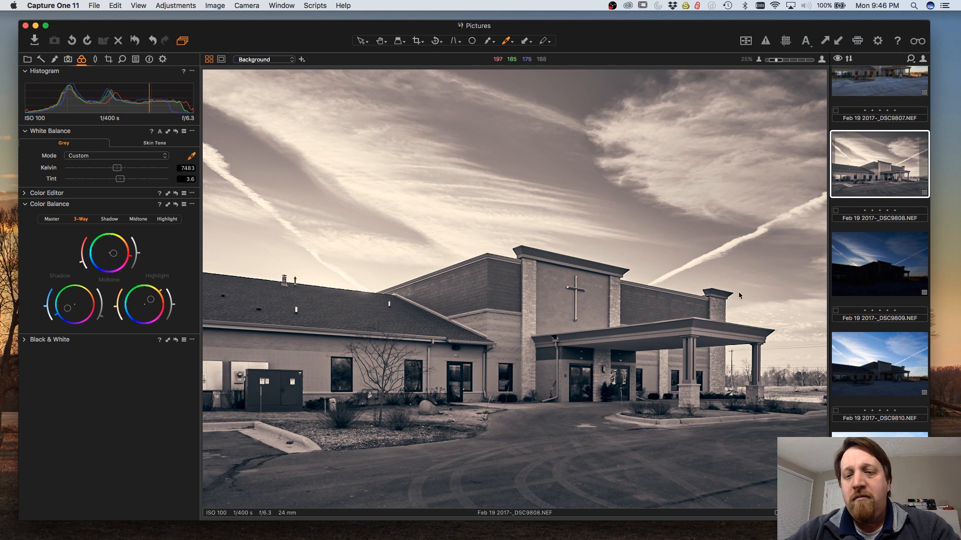